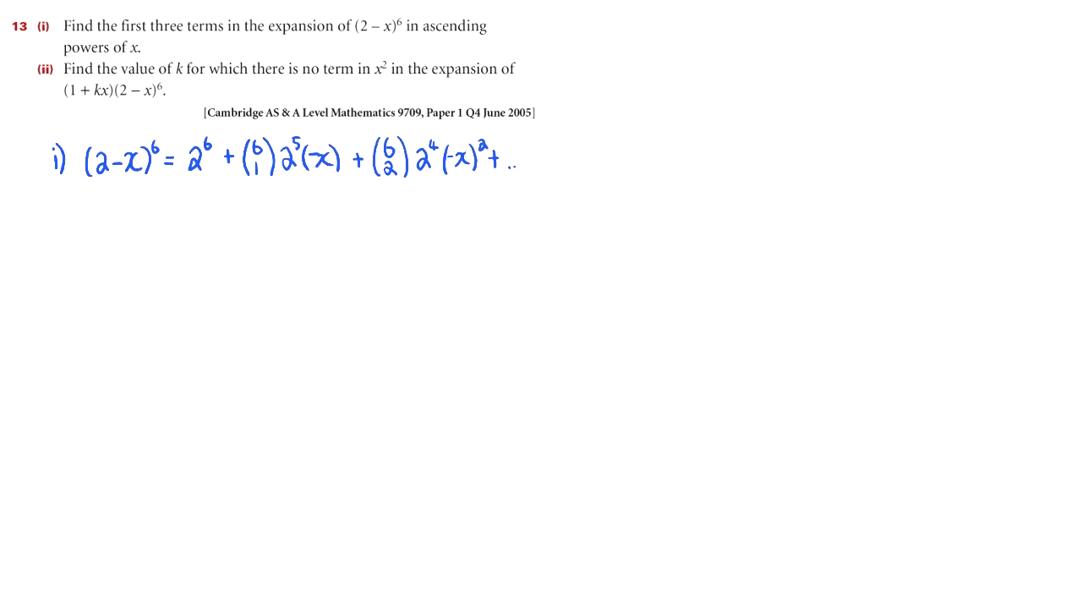
Write "= 64 − 192x + 240x² + …" beneath the (2 − x)^6 expansion.
{"action": "type", "text": "= 64 -"}
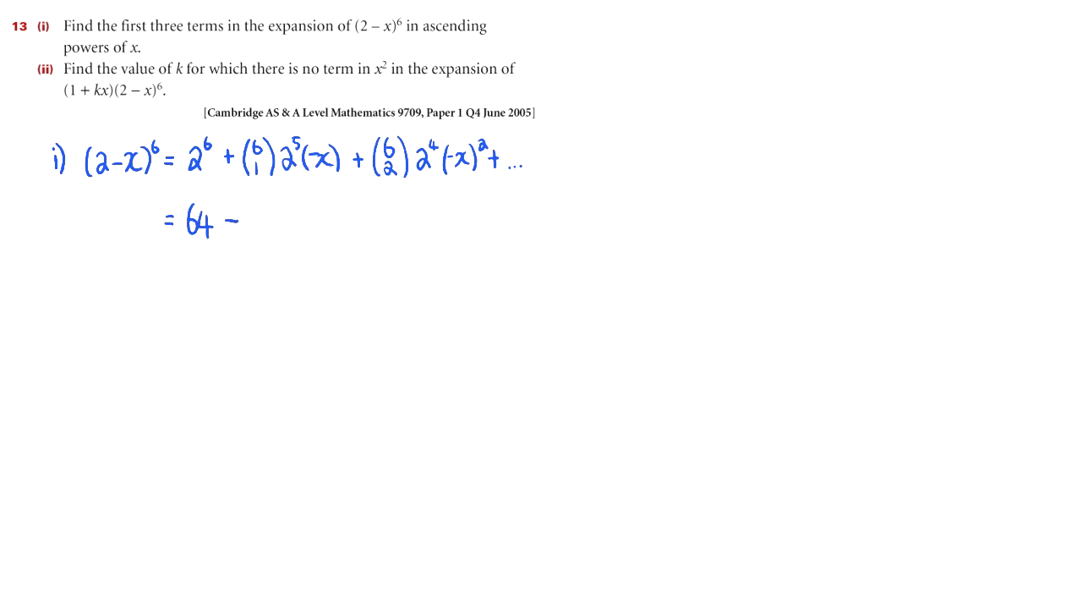
{"action": "type", "text": "192x +"}
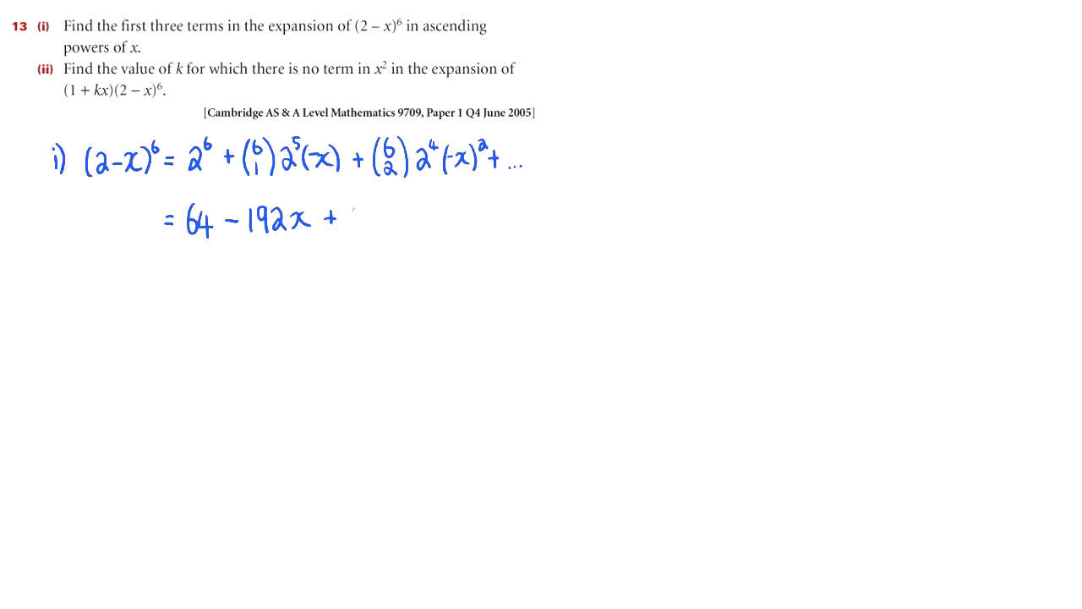
{"action": "type", "text": "240x"}
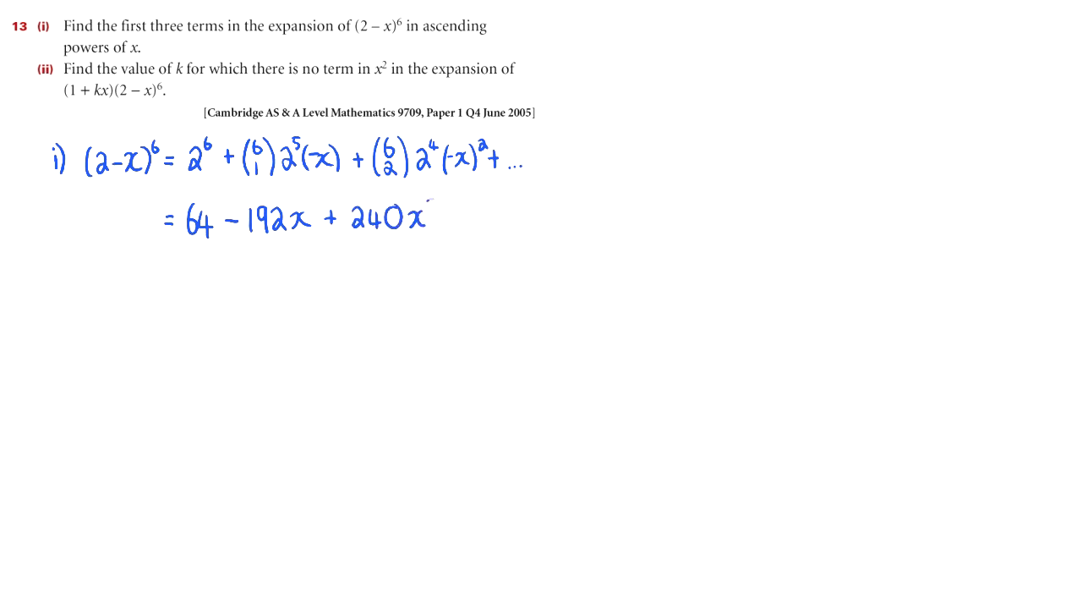
{"action": "type", "text": "²+"}
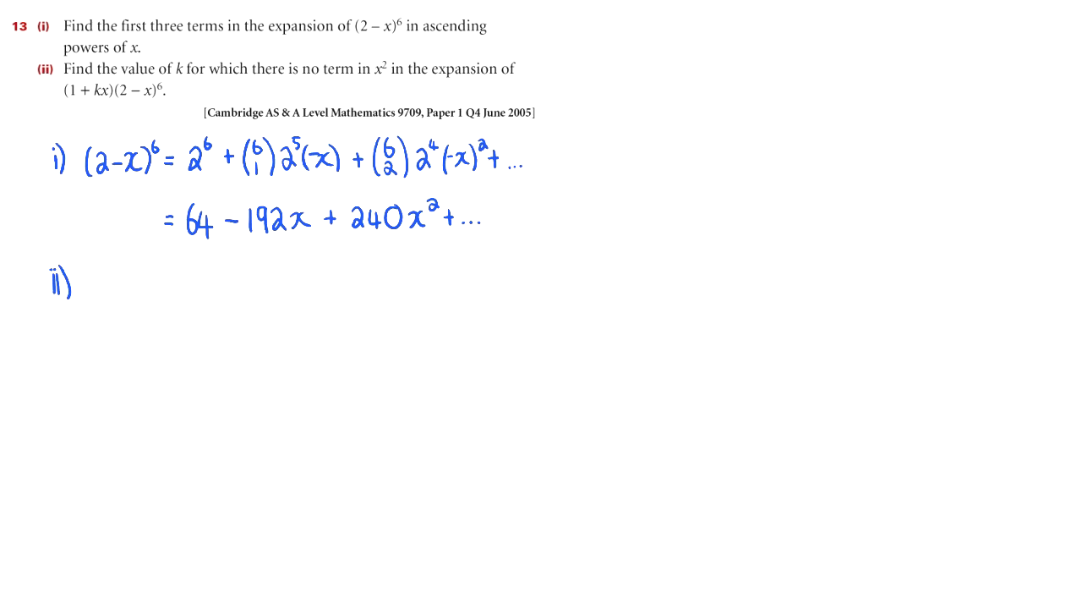
Write "(1+kx)(64 − 192x + 240x² + …)" as the start of part ii).
{"action": "type", "text": "(1+kx)(64-19"}
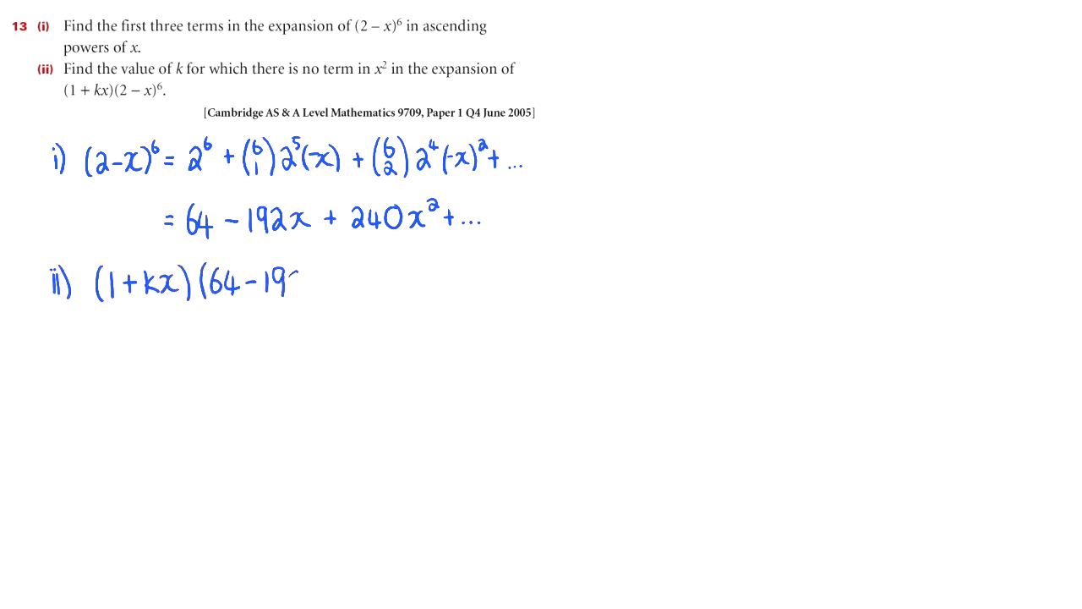
{"action": "type", "text": "2x +"}
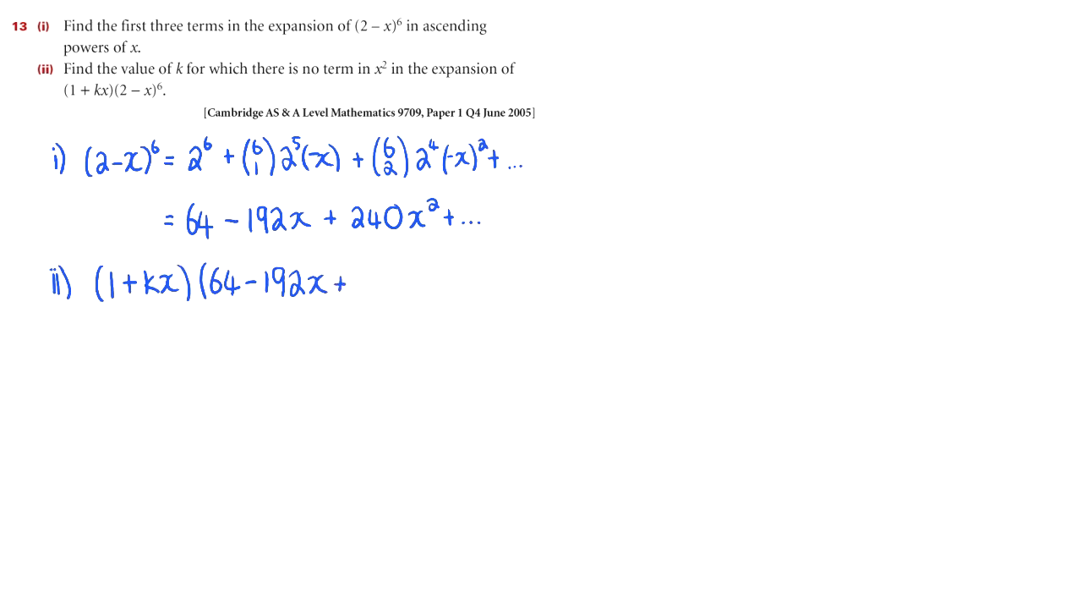
{"action": "type", "text": "240x²-"}
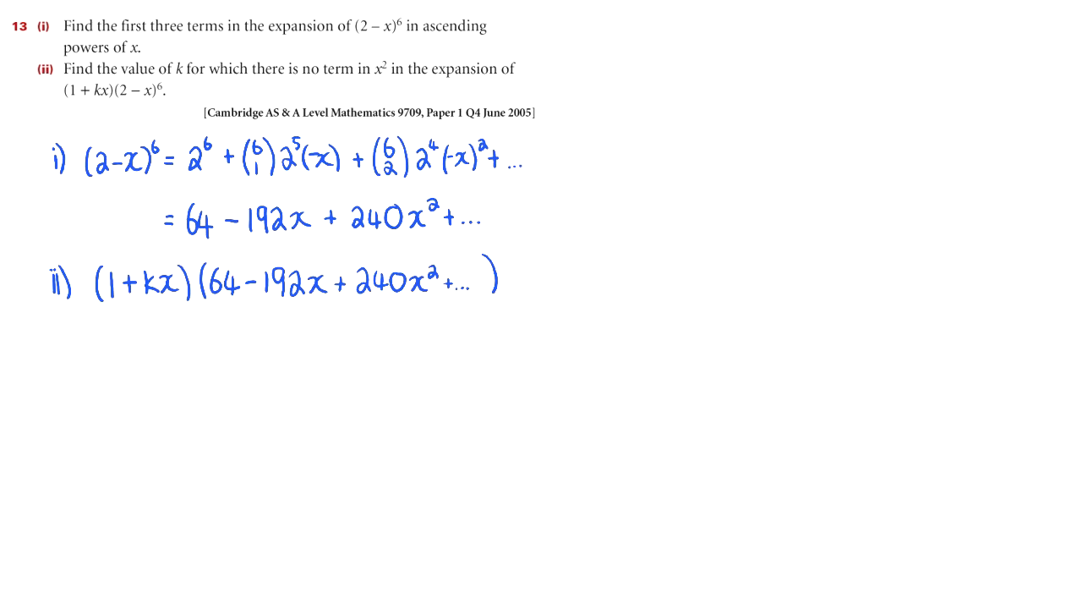
Link the x²-producing term pairs and write the x² term as (240 − 192k)x².
{"action": "left_click_drag", "start_coordinate": [126, 254], "coordinate": [372, 254]}
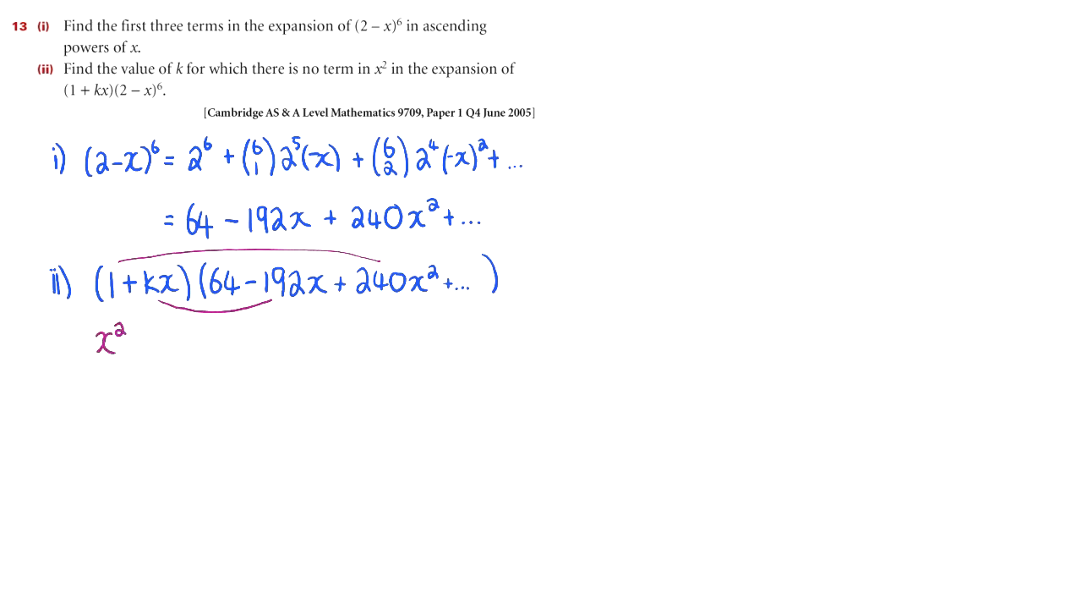
{"action": "type", "text": "term => 240x² - 192kx²"}
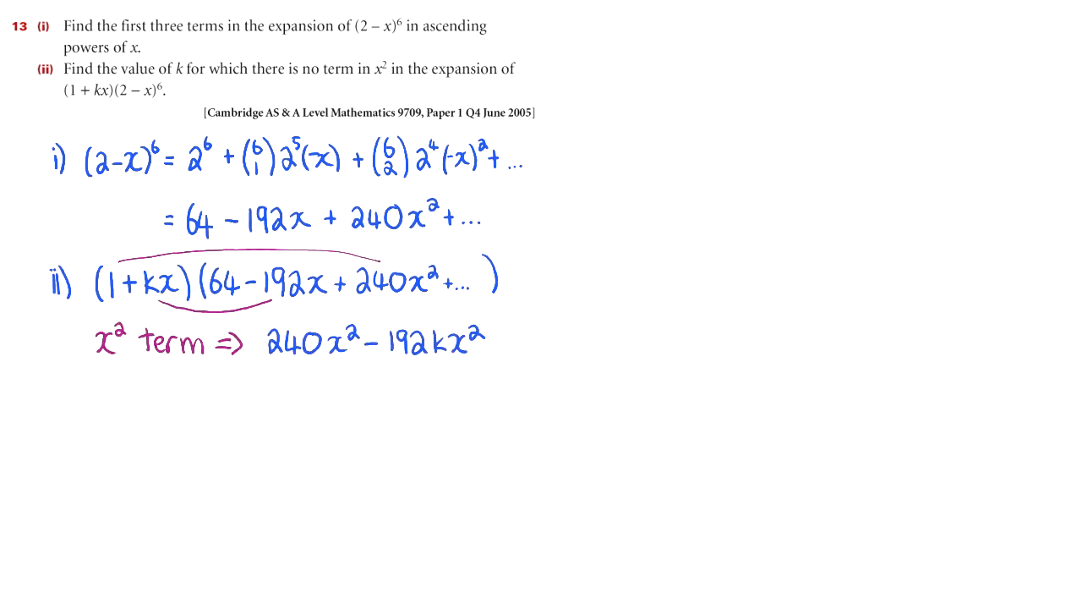
{"action": "type", "text": "= (240 -"}
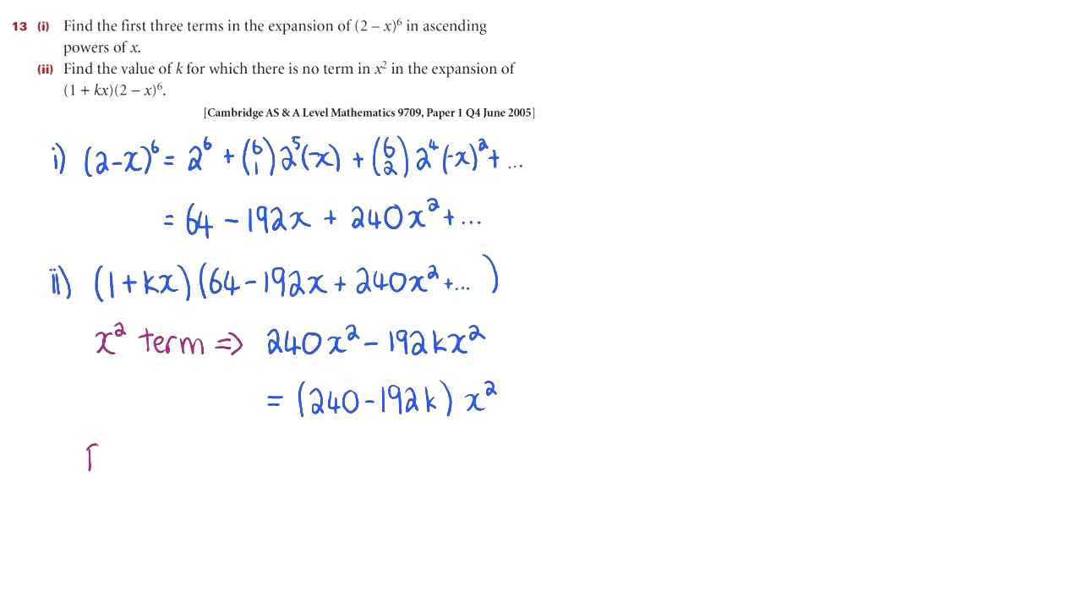
Set 240 − 192k = 0 for no x² term and solve k = 240/192.
{"action": "type", "text": "for no term,"}
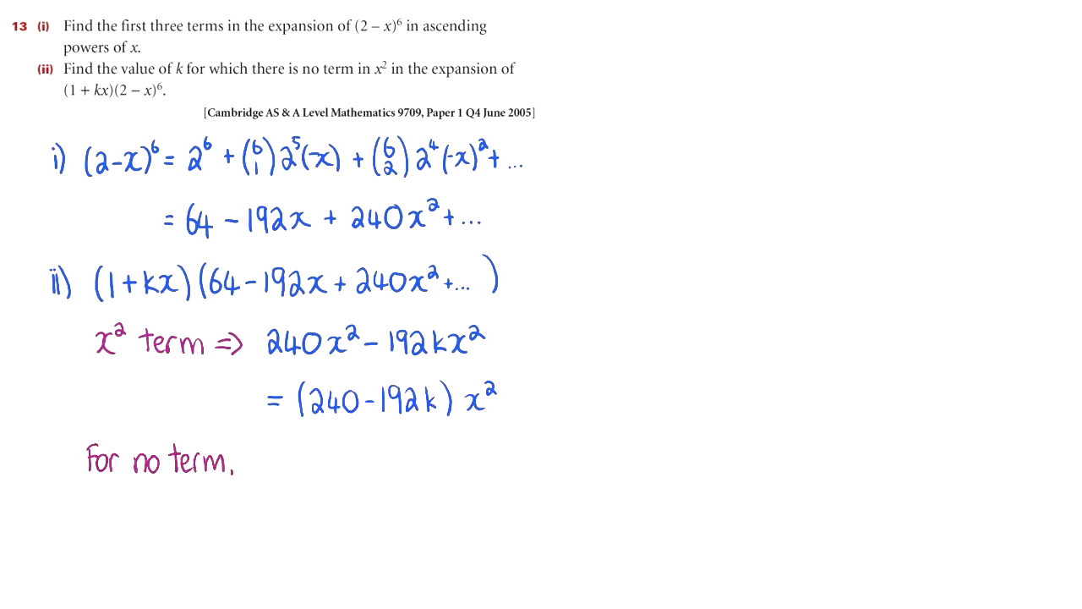
{"action": "type", "text": "240-192k = 0"}
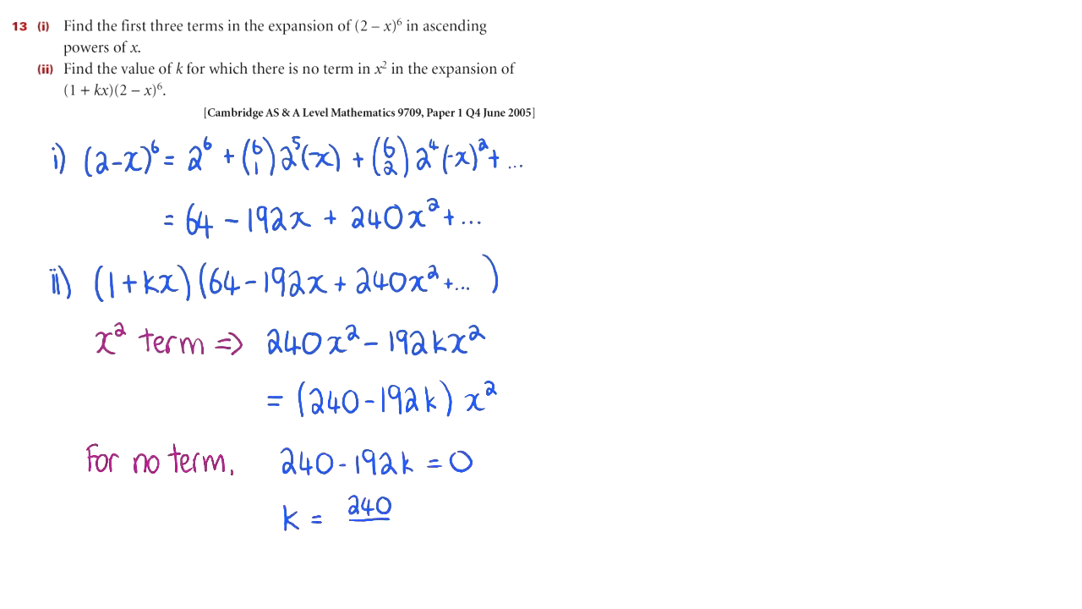
{"action": "type", "text": "192"}
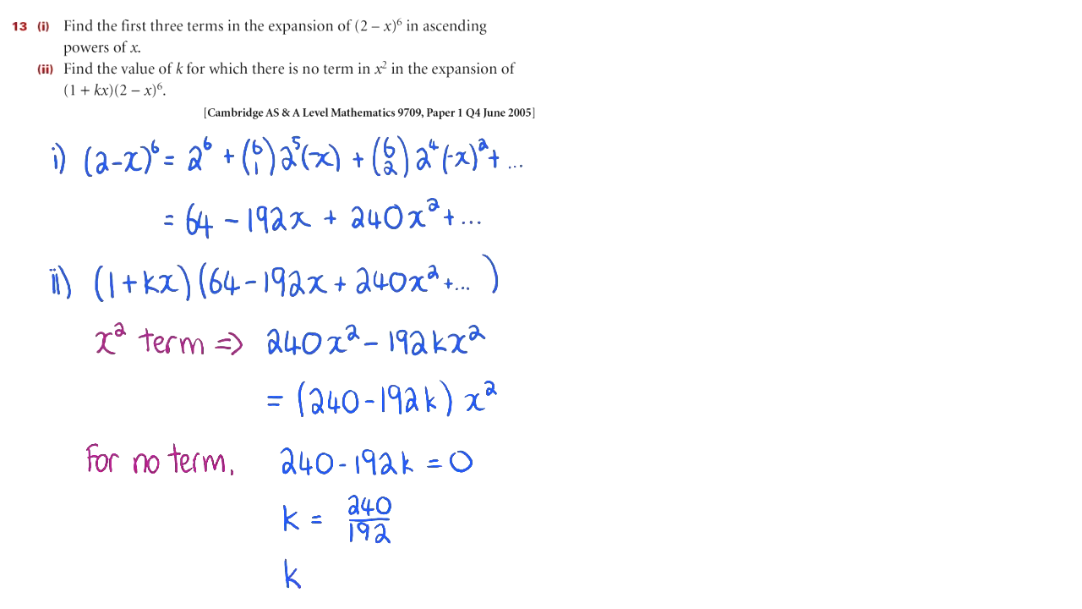